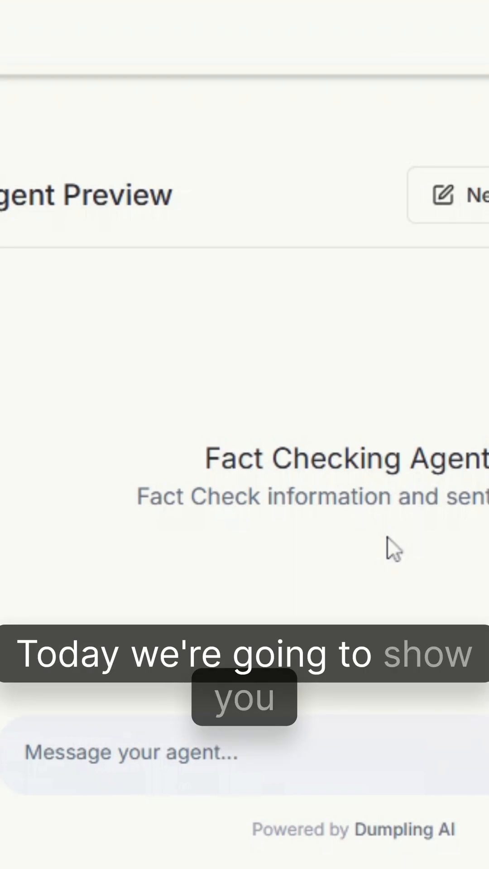
mouse_move(113, 451)
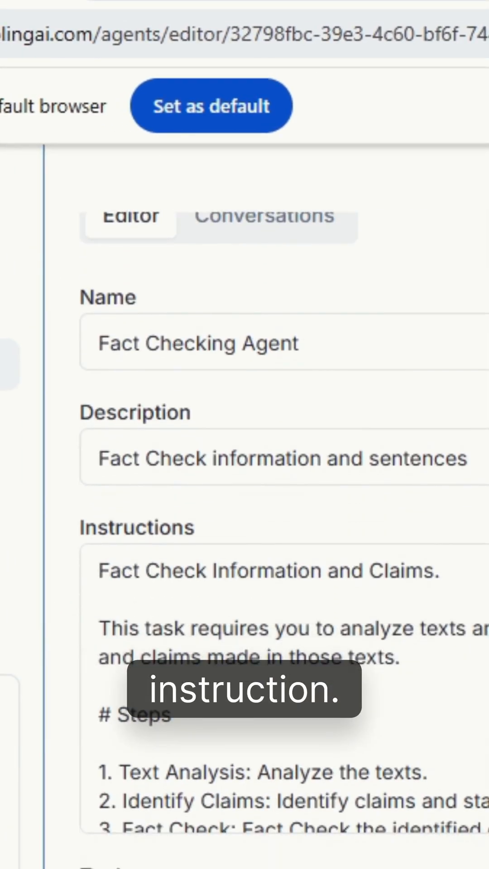
scroll(down, 3)
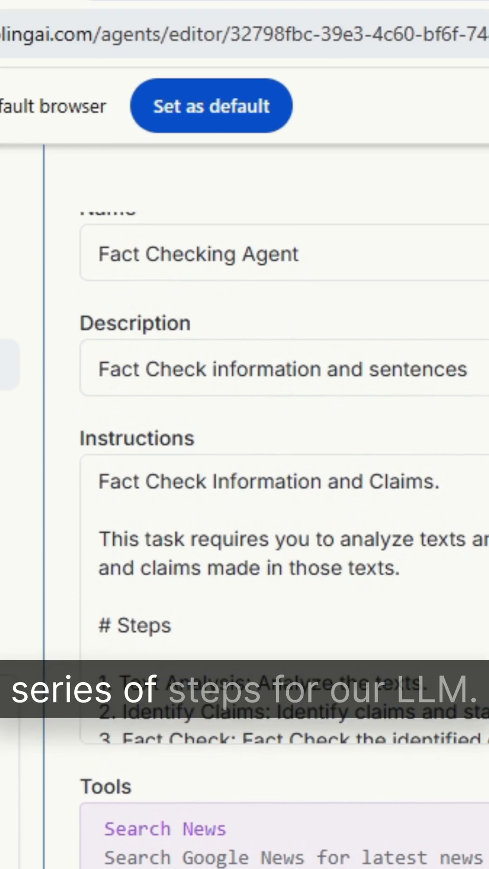
scroll(down, 3)
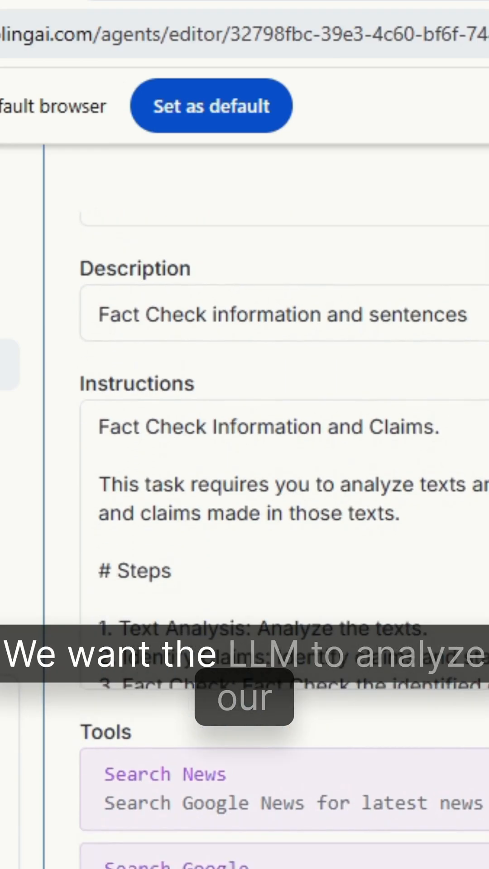
scroll(down, 3)
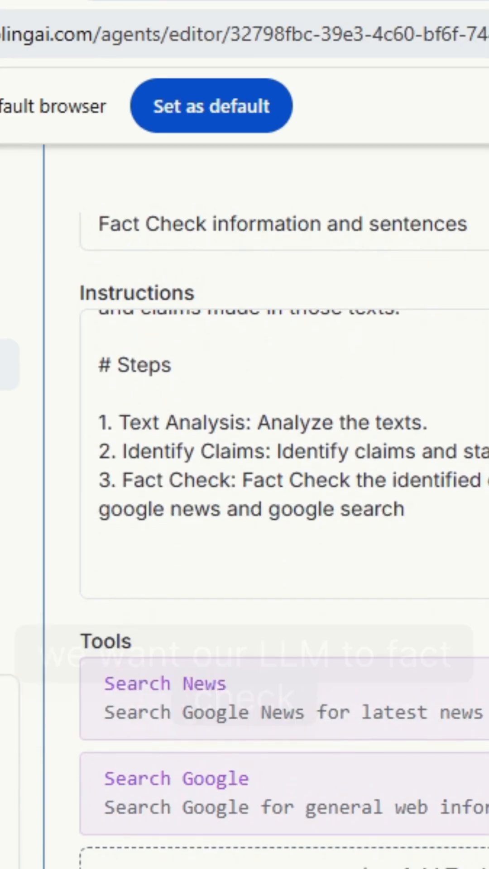
scroll(down, 3)
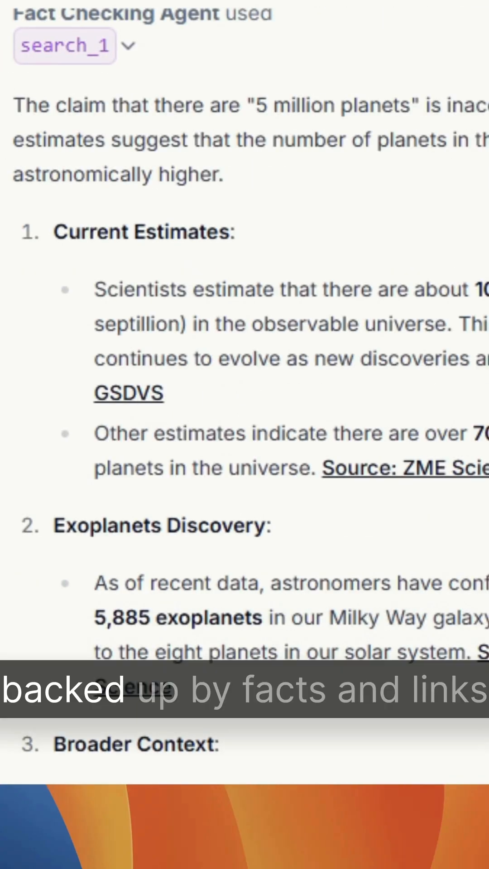
scroll(down, 3)
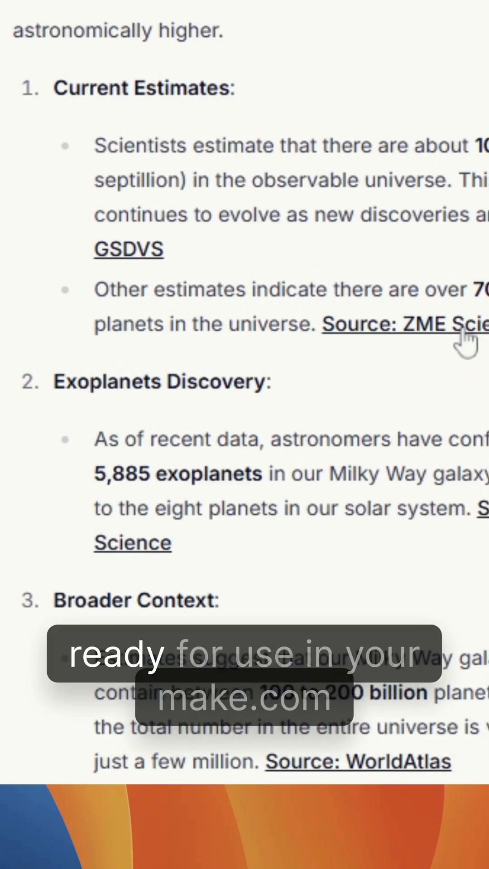
mouse_move(410, 388)
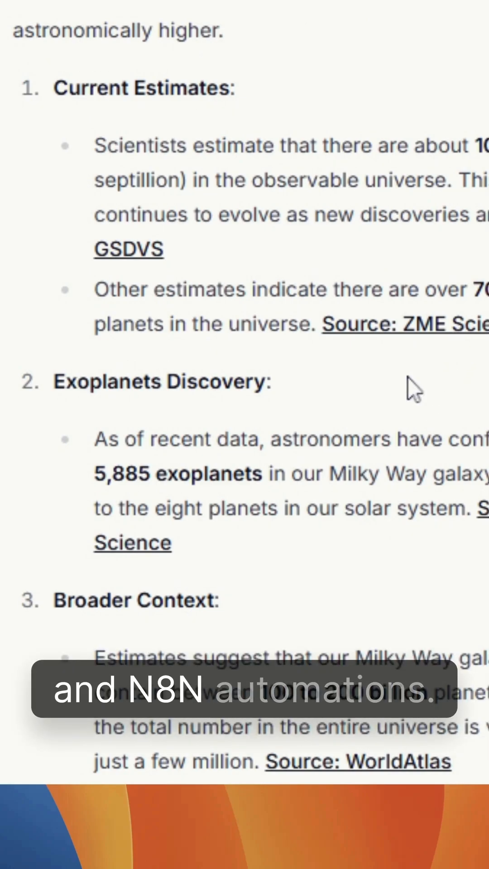
scroll(down, 3)
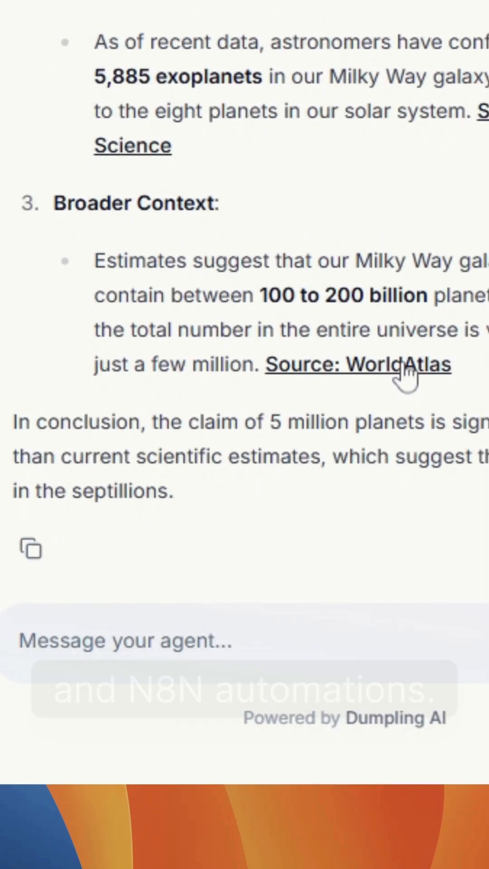